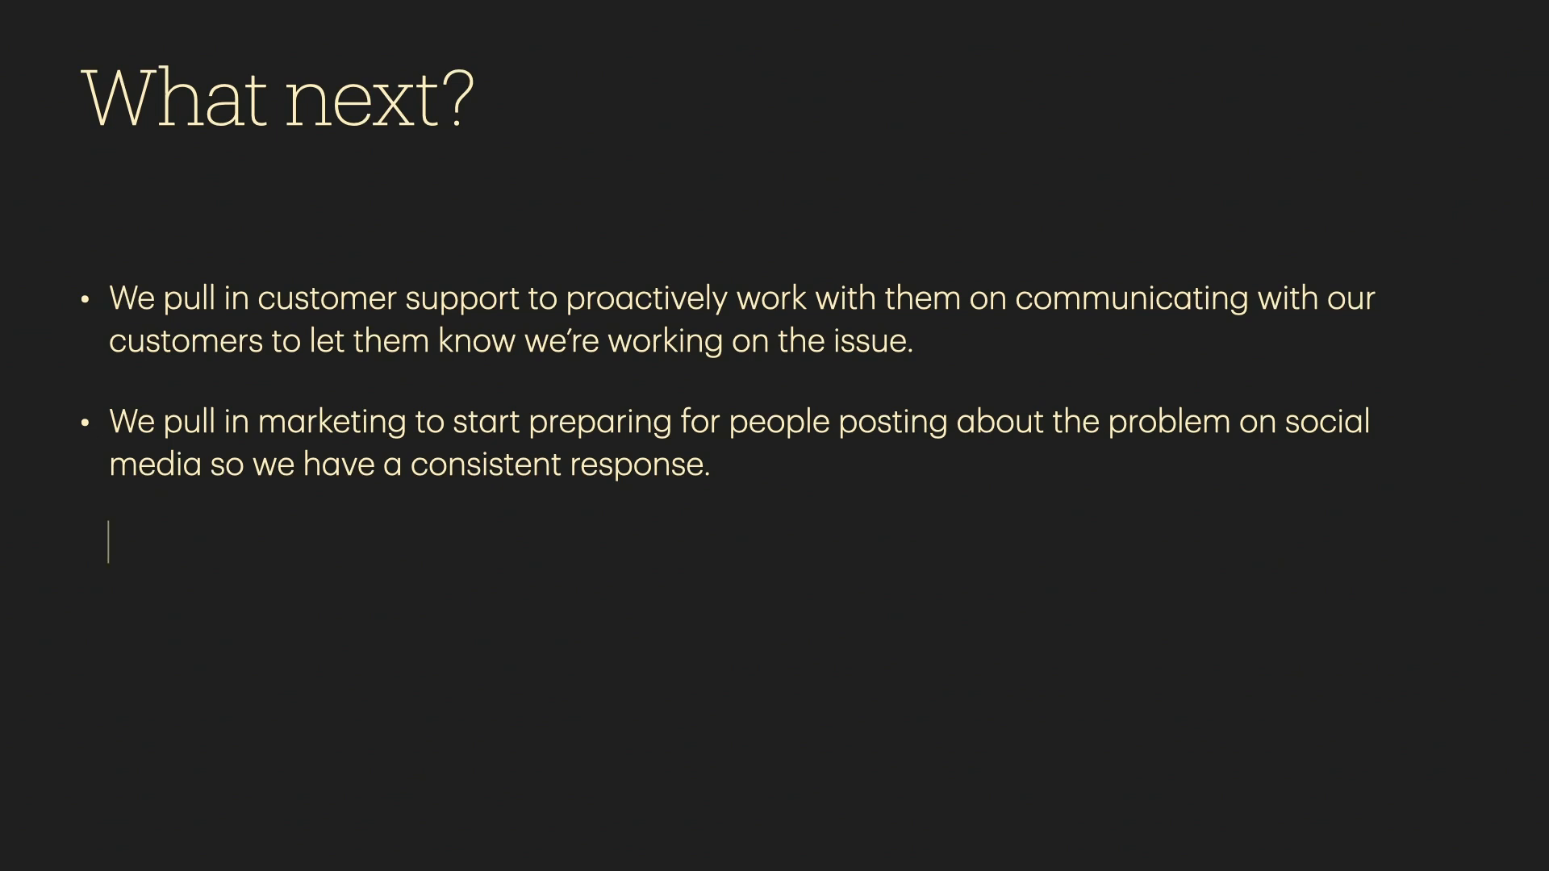
# Note the program manager coordinating communication, then advance to the 'What did that runbook say?' slide
pyautogui.write('We have a program manager actively handling communication between groups as well as with our executive team.')
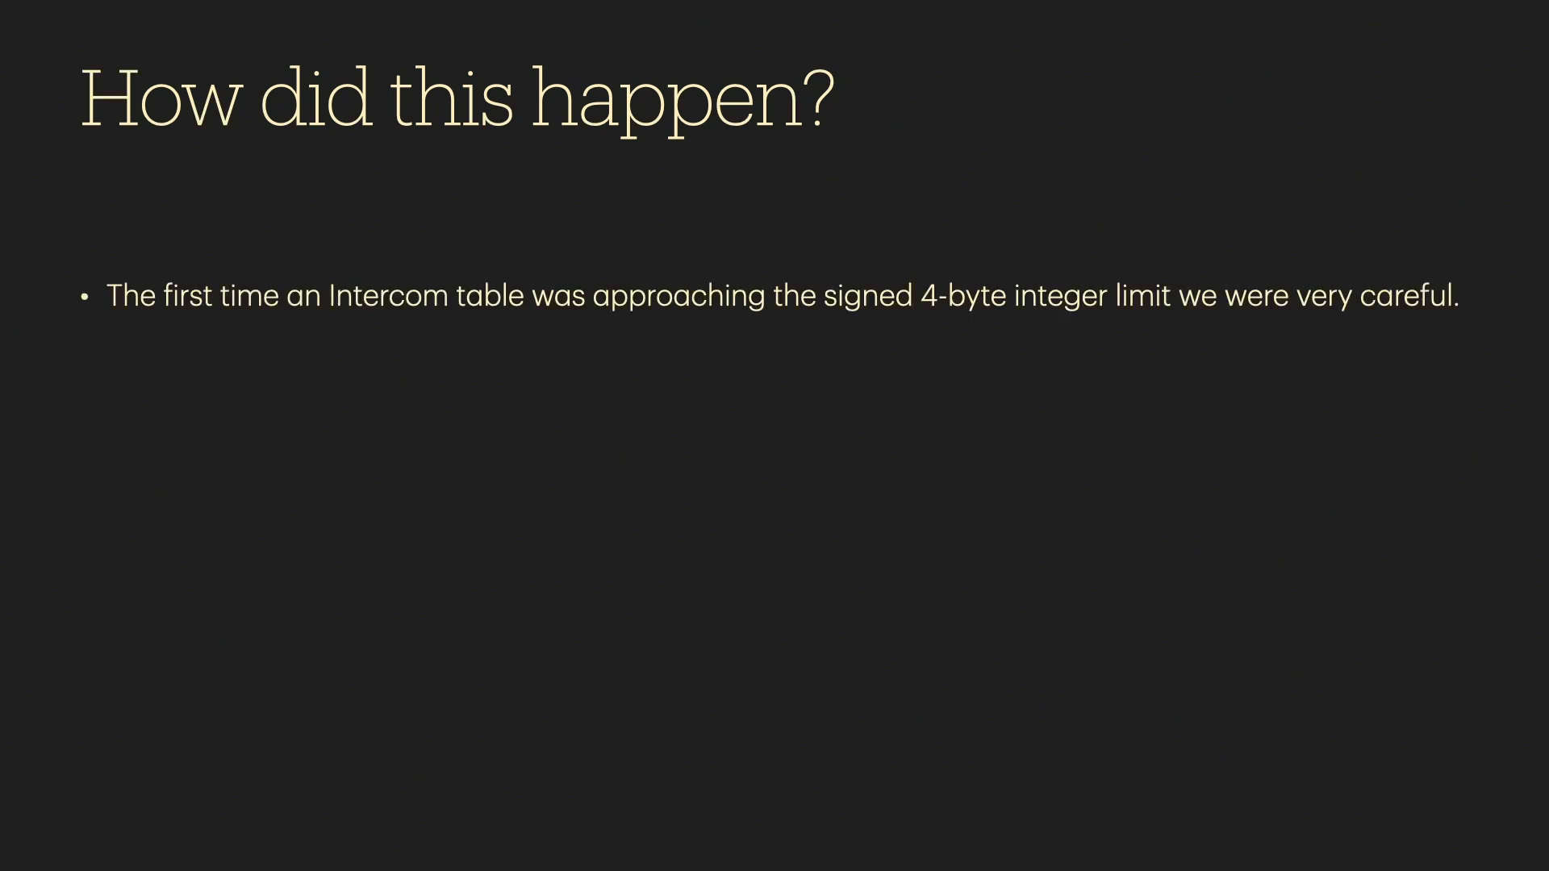
pyautogui.press('Right')
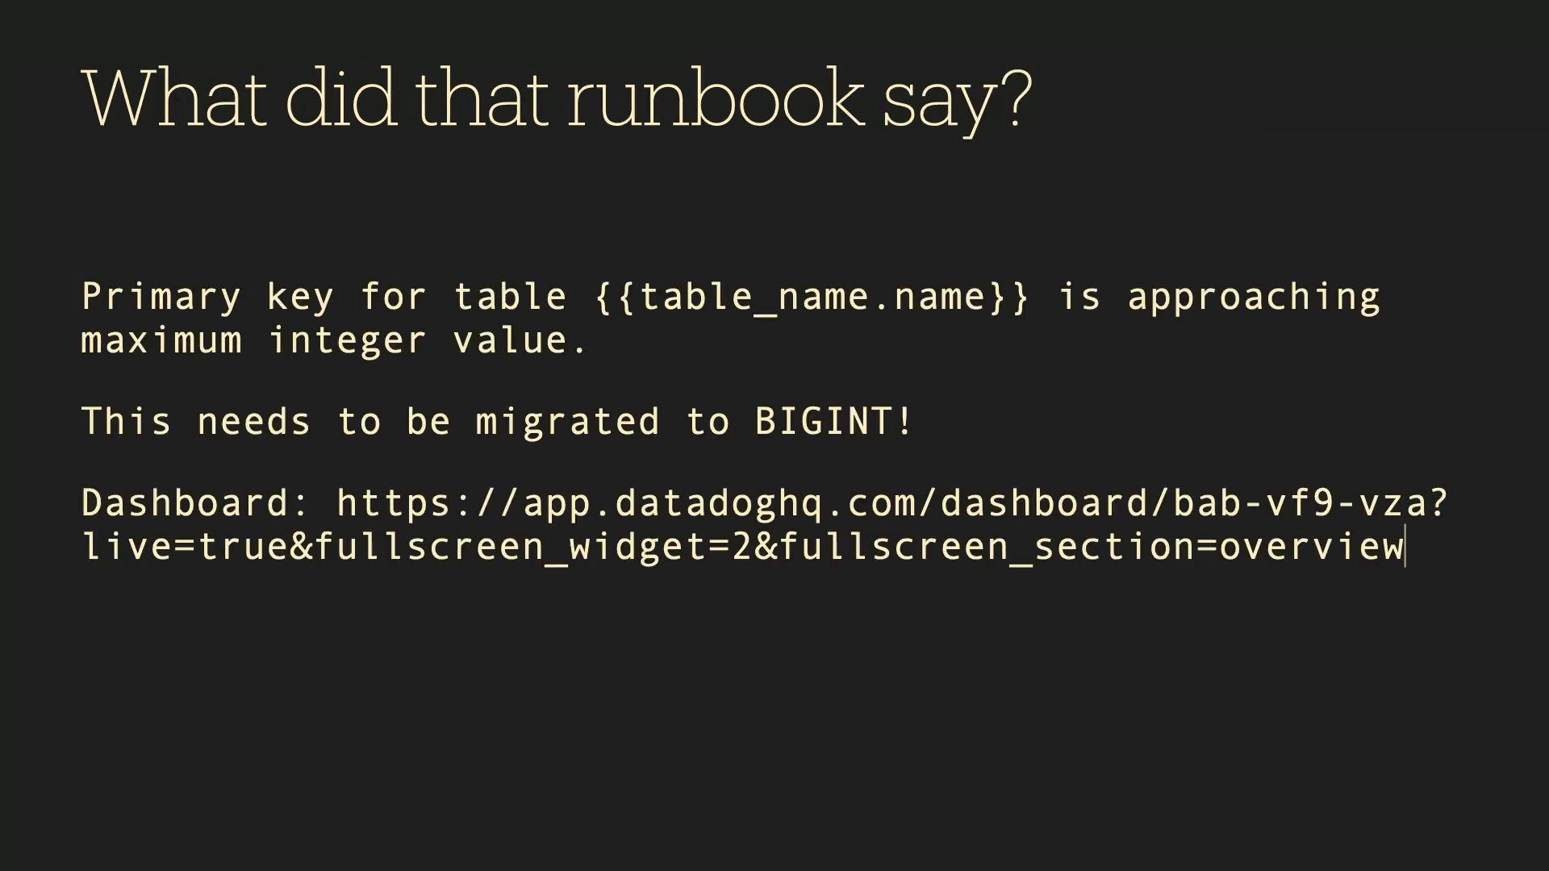